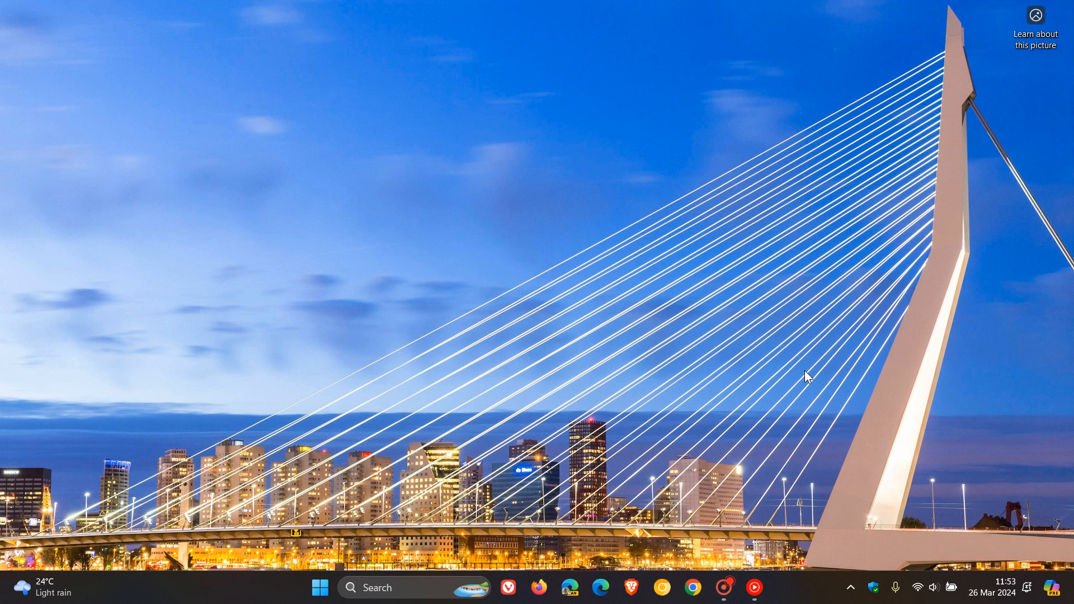
mouse_move(264, 422)
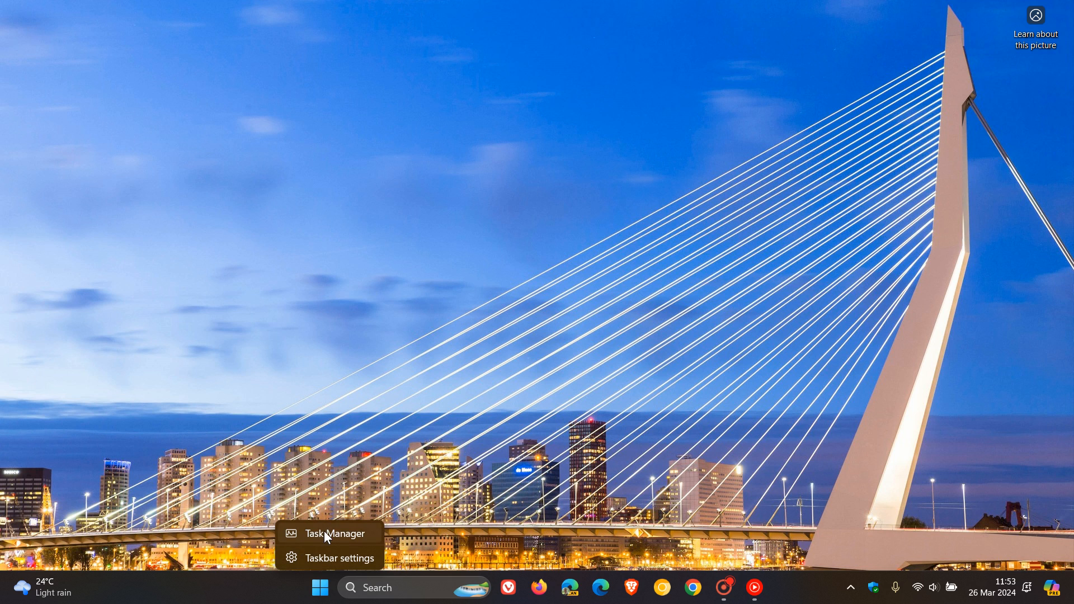
Launch the modern Task Manager from the taskbar menu
click(334, 534)
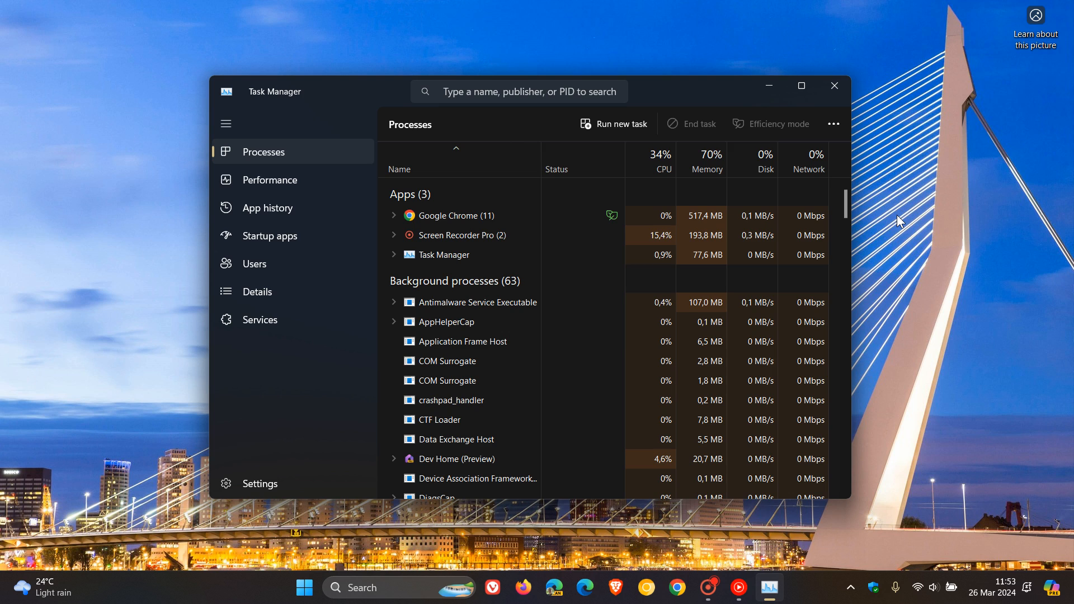
mouse_move(926, 183)
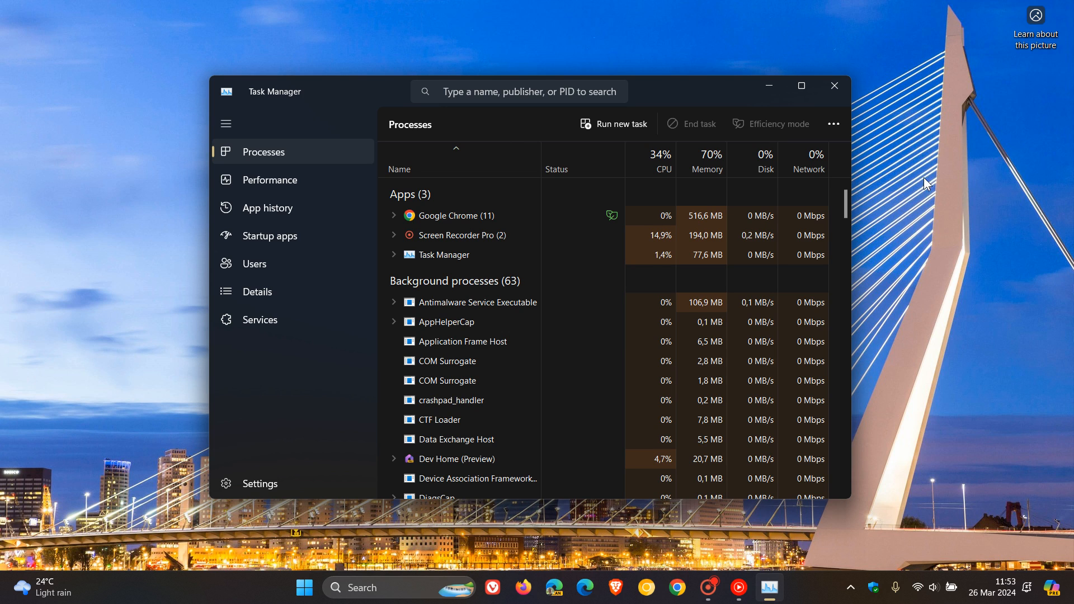
mouse_move(895, 215)
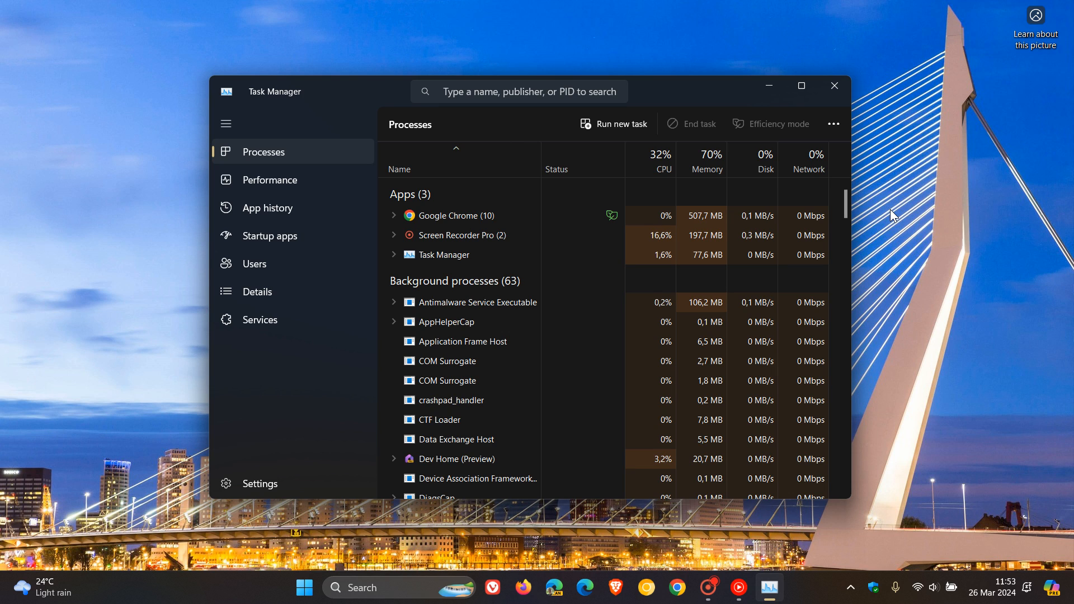
Close Task Manager and run taskmgr -d from the Run dialog to get the legacy version
click(834, 86)
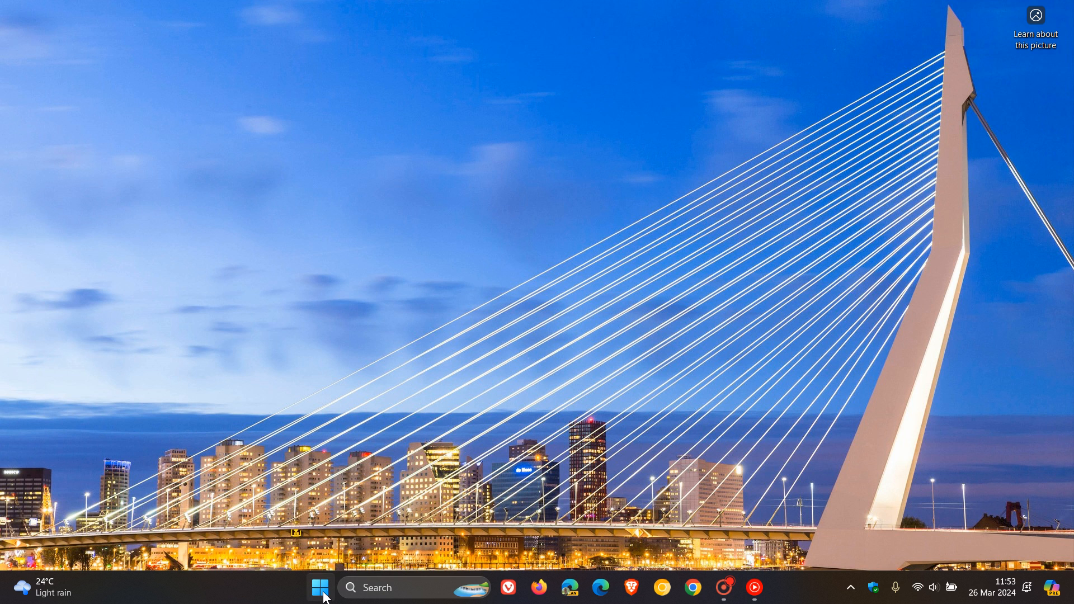
right_click(320, 587)
text(taskmgr -d)
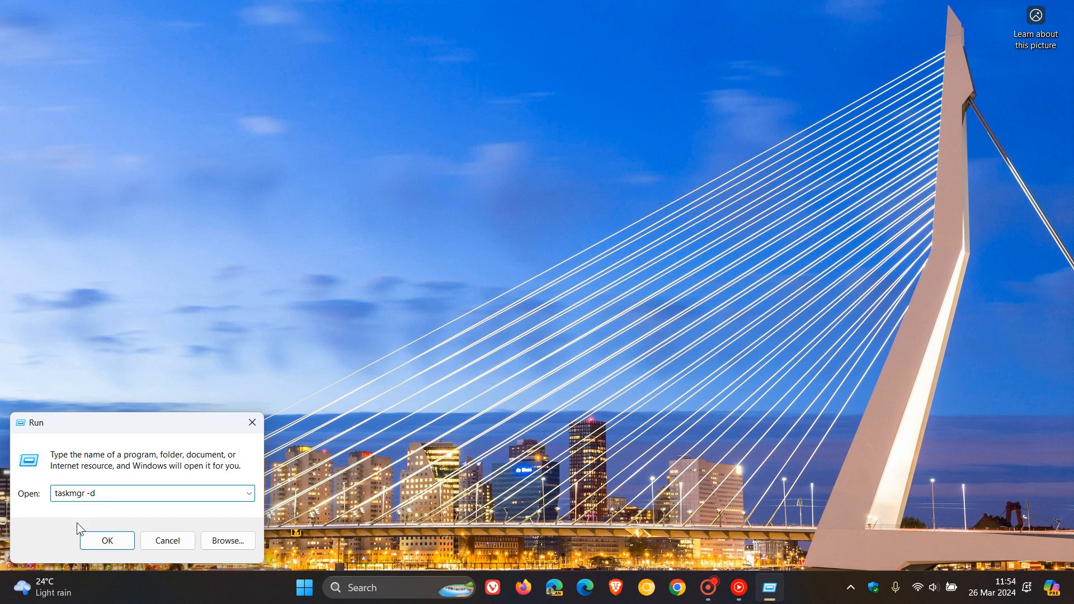
mouse_move(65, 521)
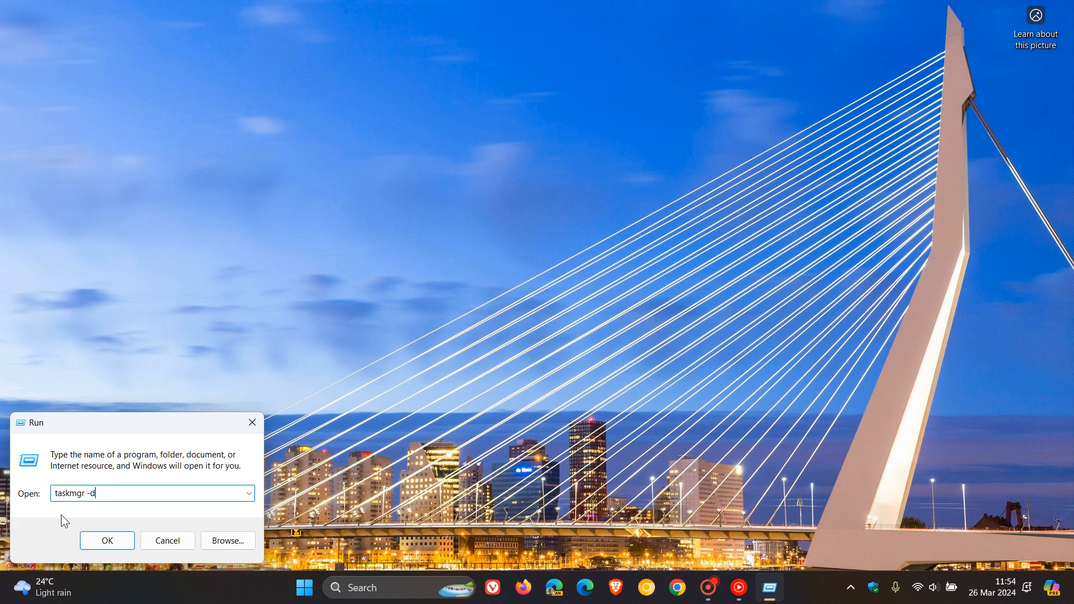
click(106, 540)
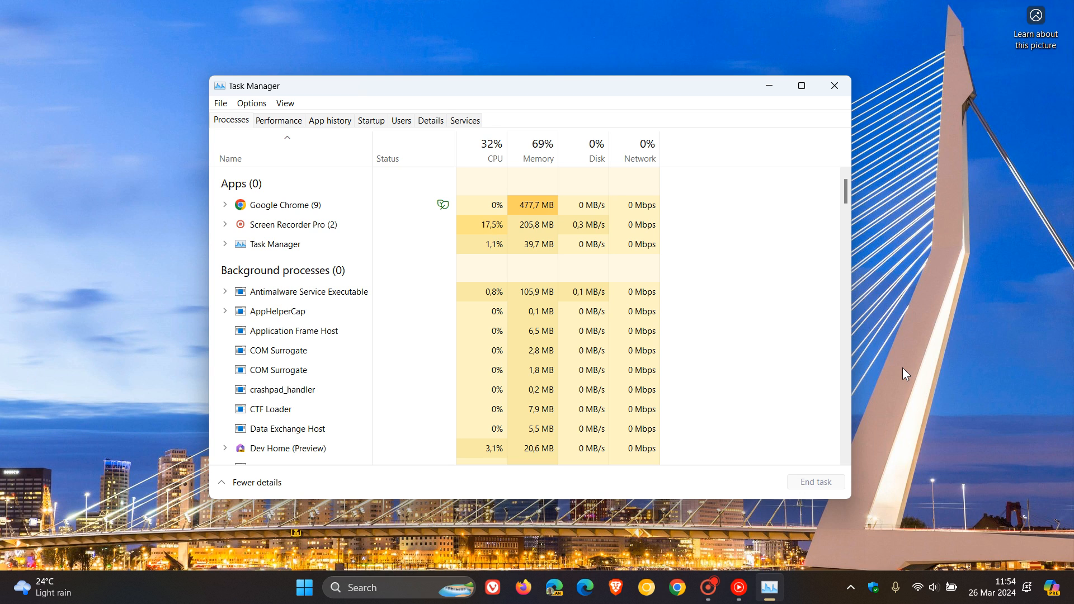
mouse_move(786, 294)
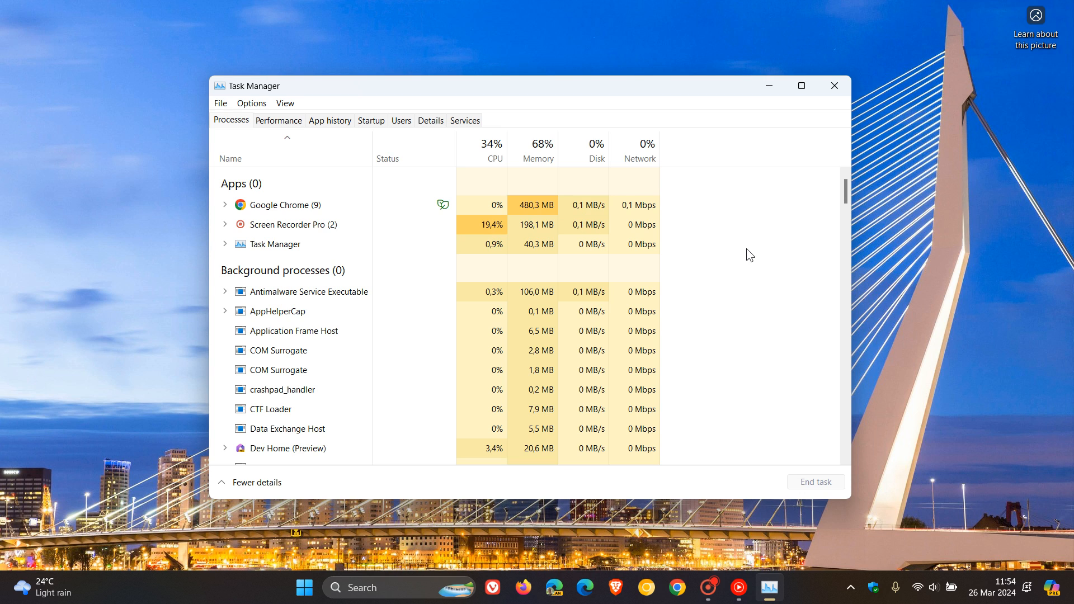
mouse_move(834, 87)
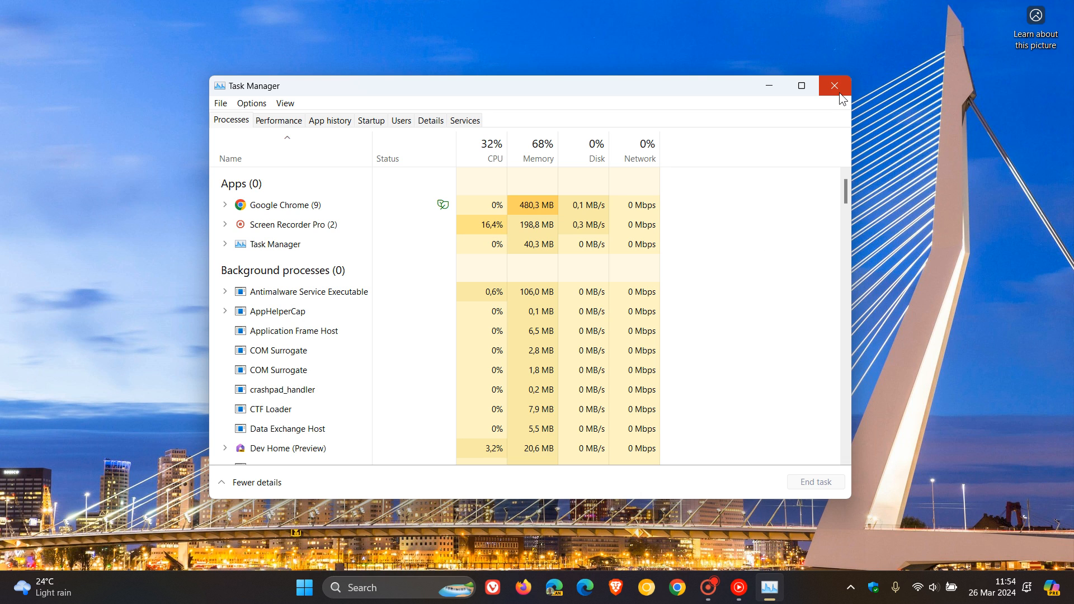
Close the legacy Task Manager and start a new desktop shortcut
click(833, 85)
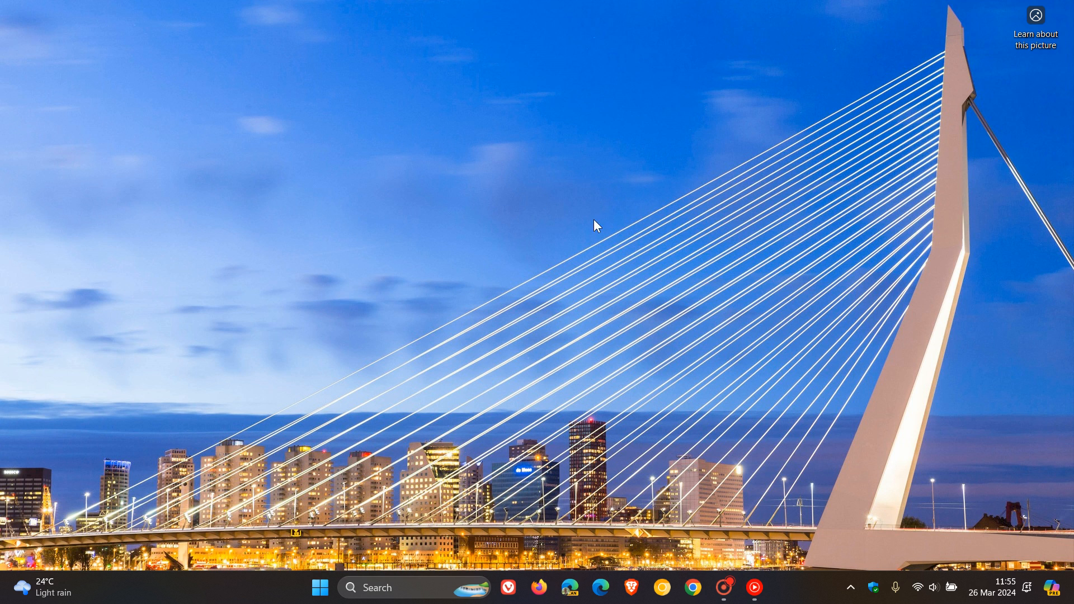
mouse_move(470, 258)
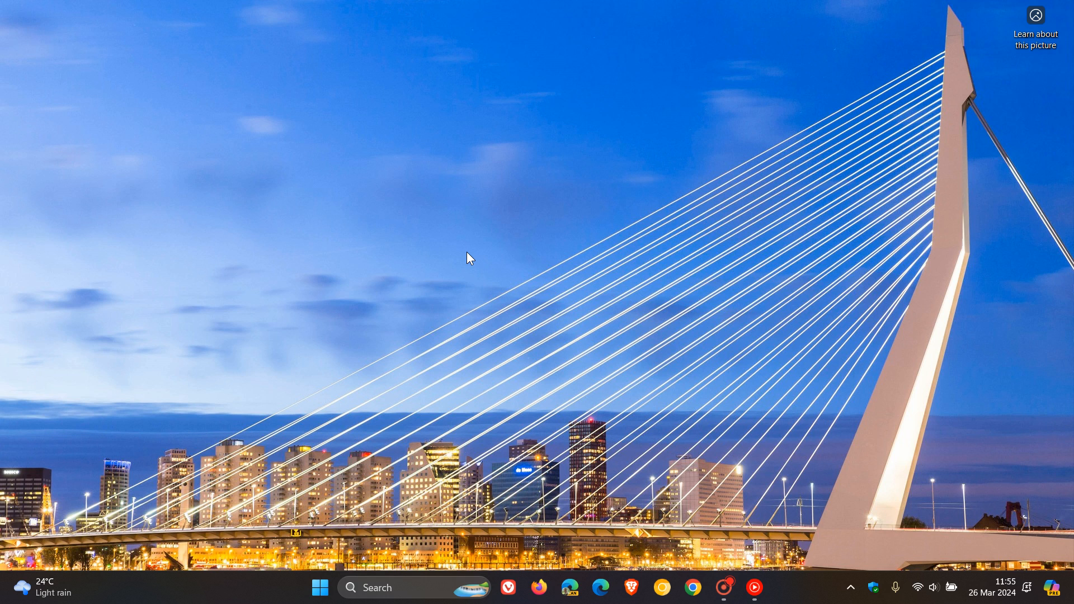
mouse_move(456, 232)
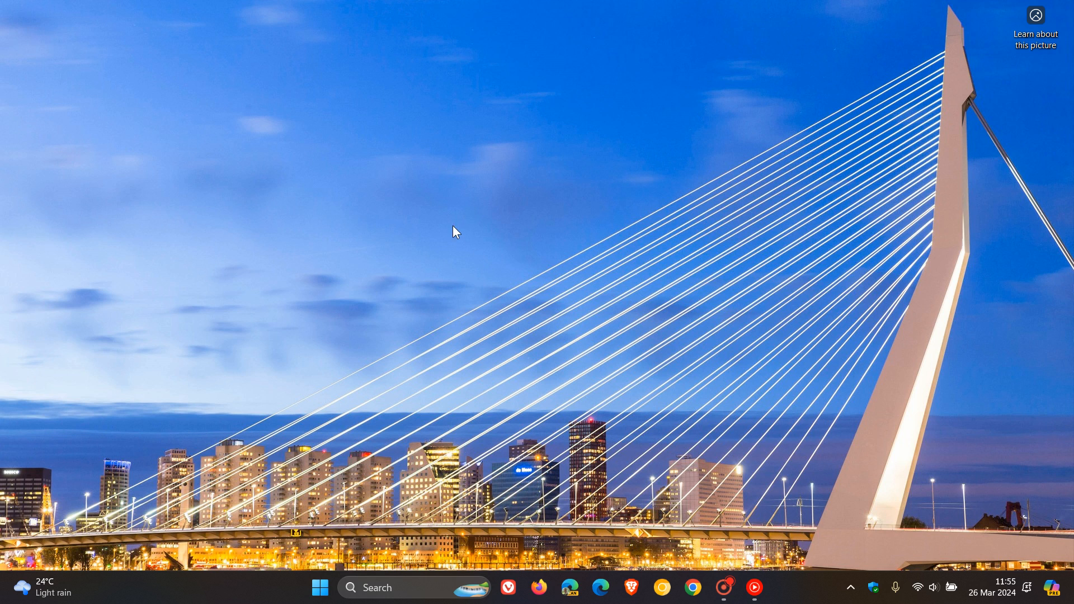
mouse_move(404, 185)
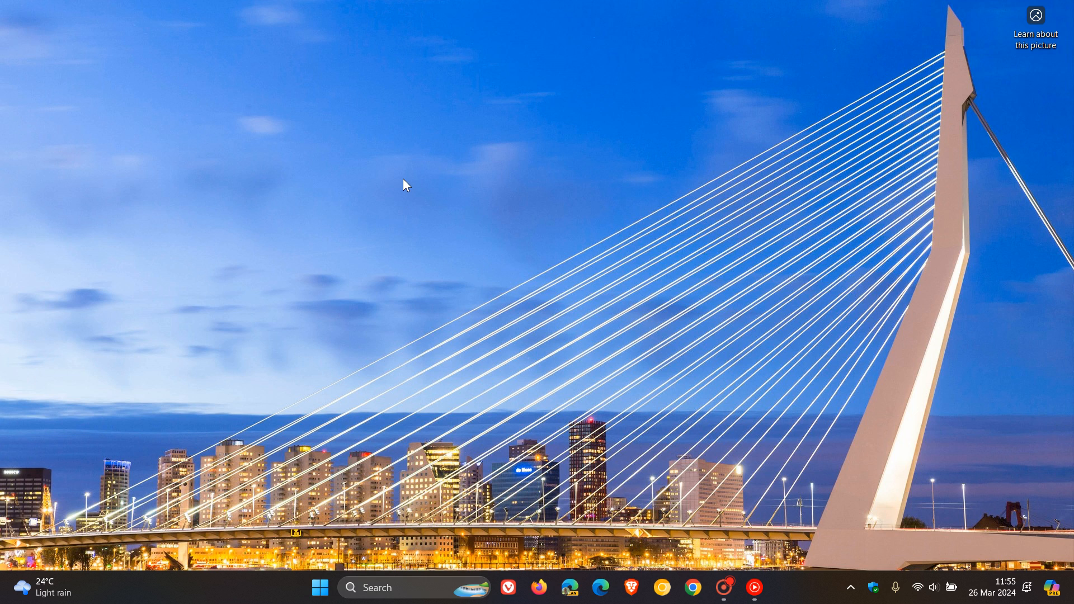
right_click(404, 185)
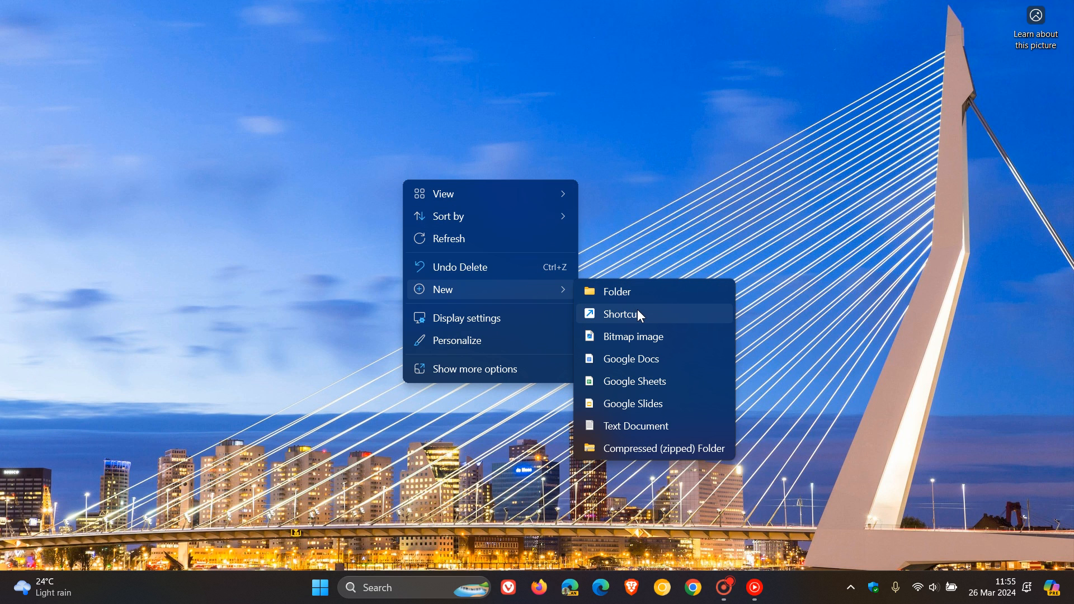
click(623, 313)
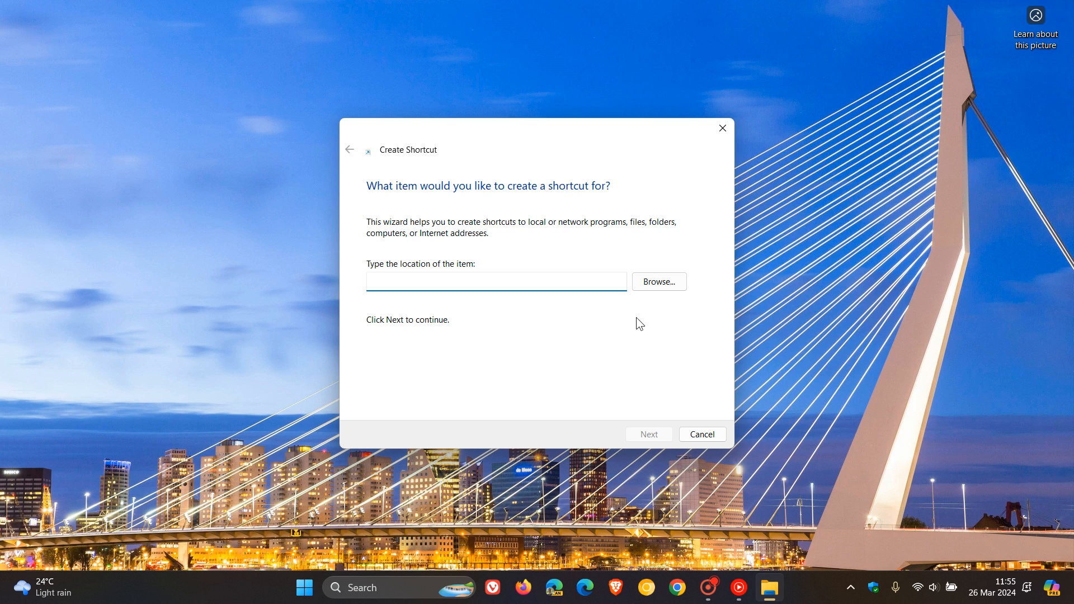
Paste taskmgr -d as the location, keep the name Taskmgr and finish the shortcut
right_click(494, 281)
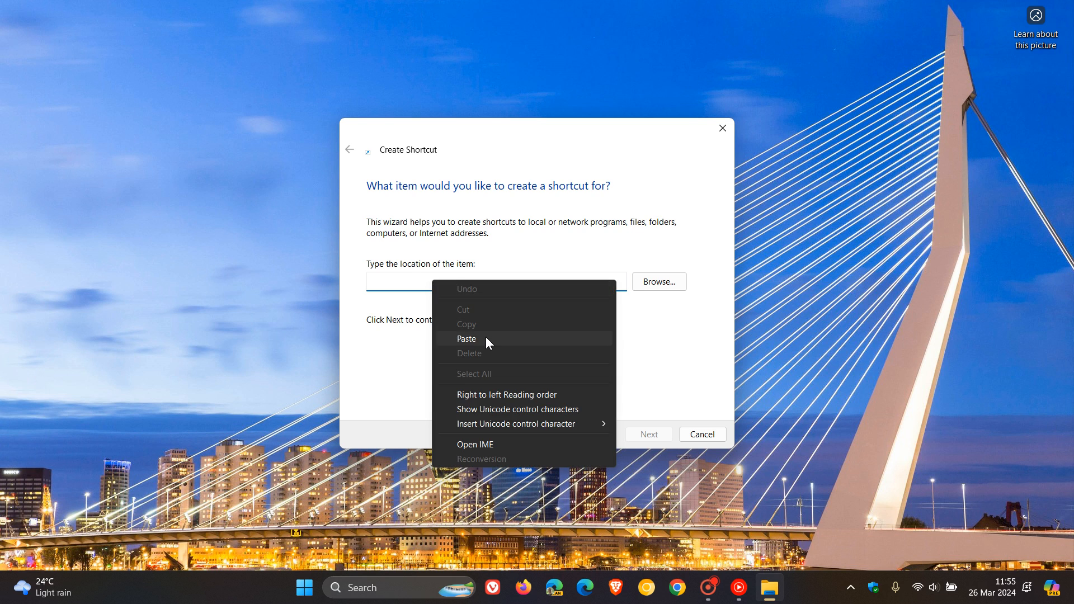
click(466, 338)
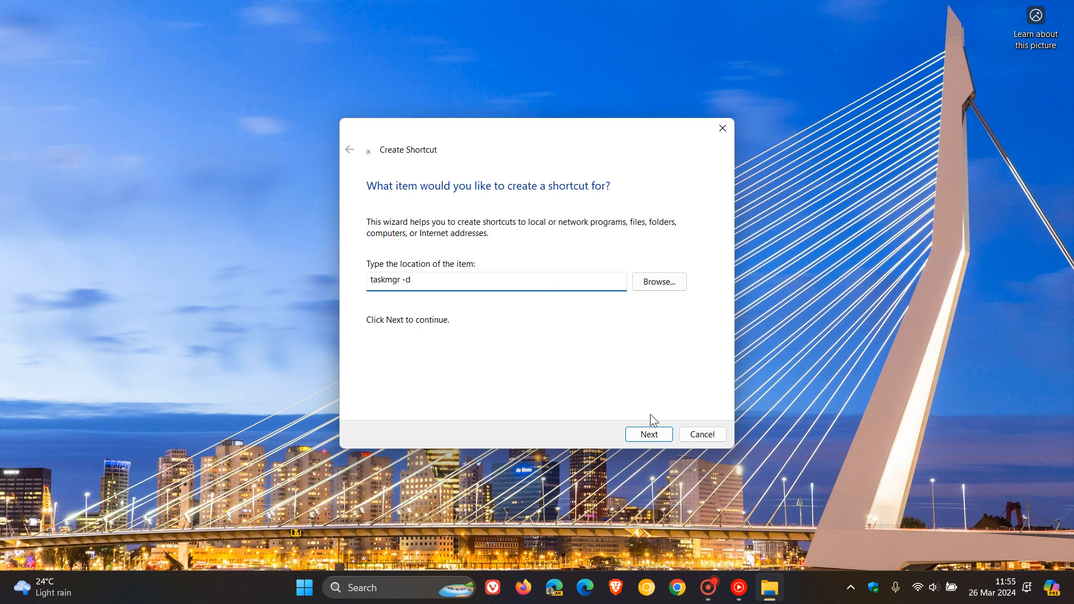
click(648, 434)
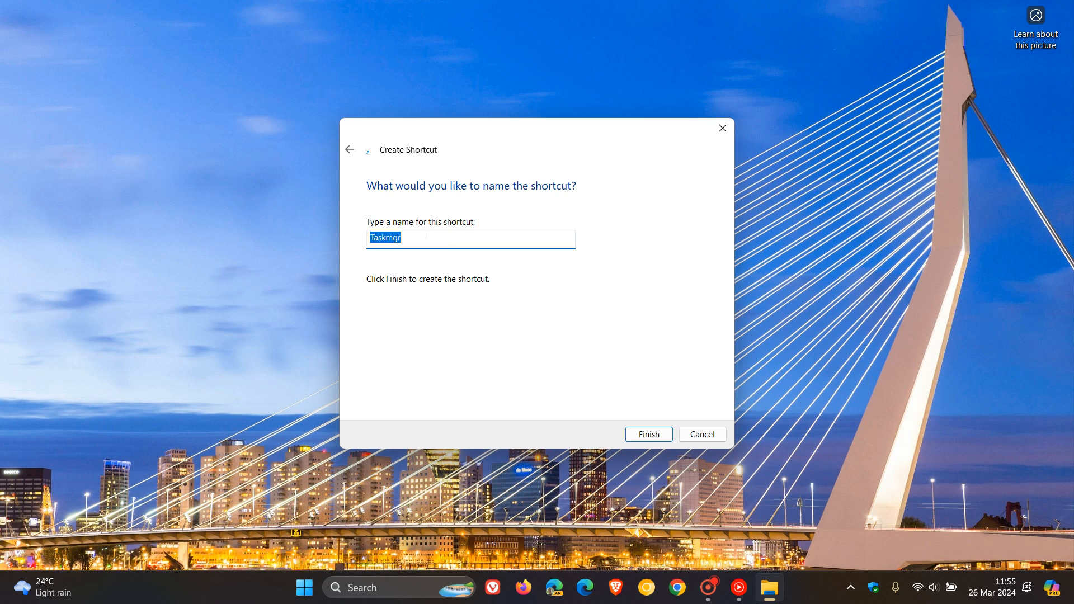
mouse_move(666, 390)
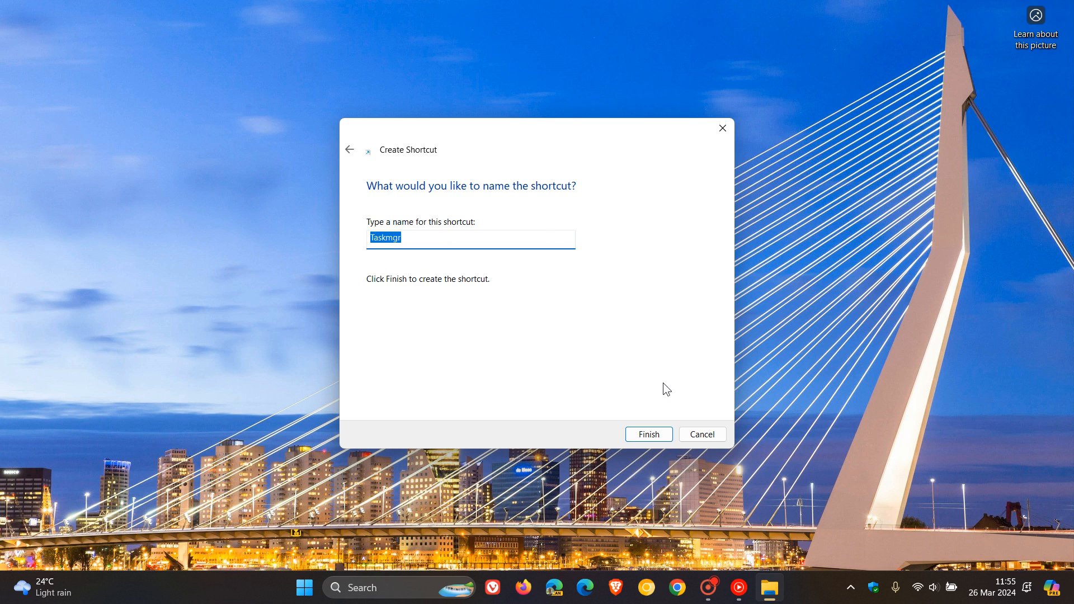
click(648, 434)
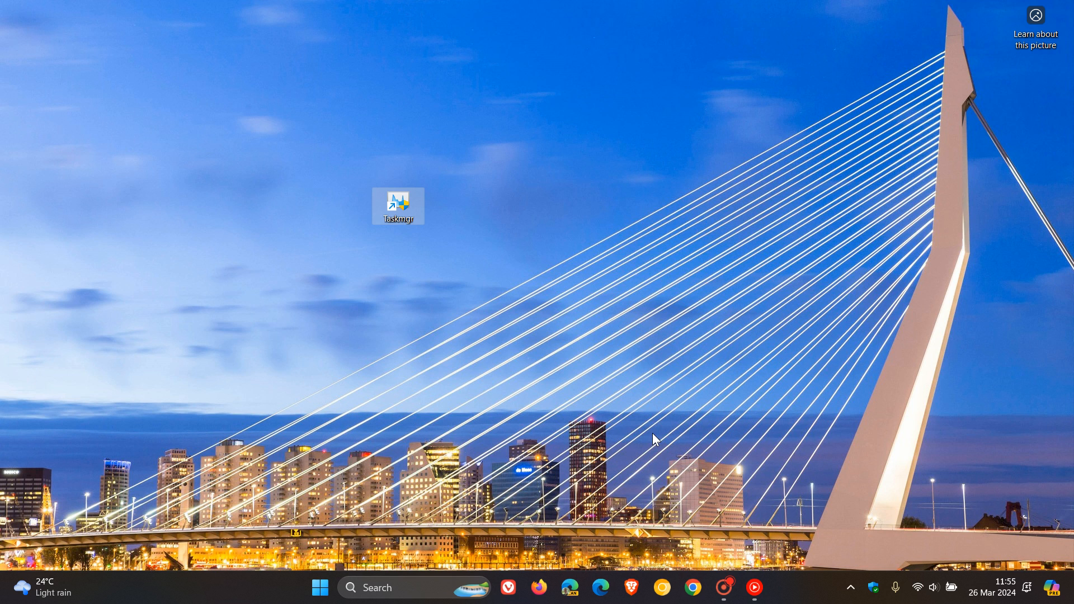
double_click(398, 205)
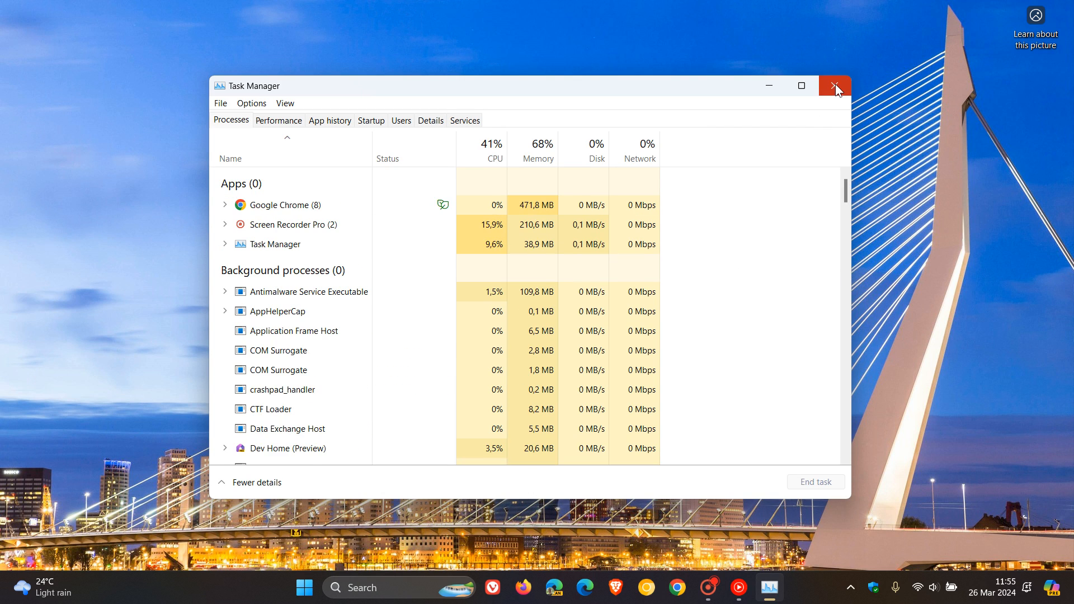
click(835, 86)
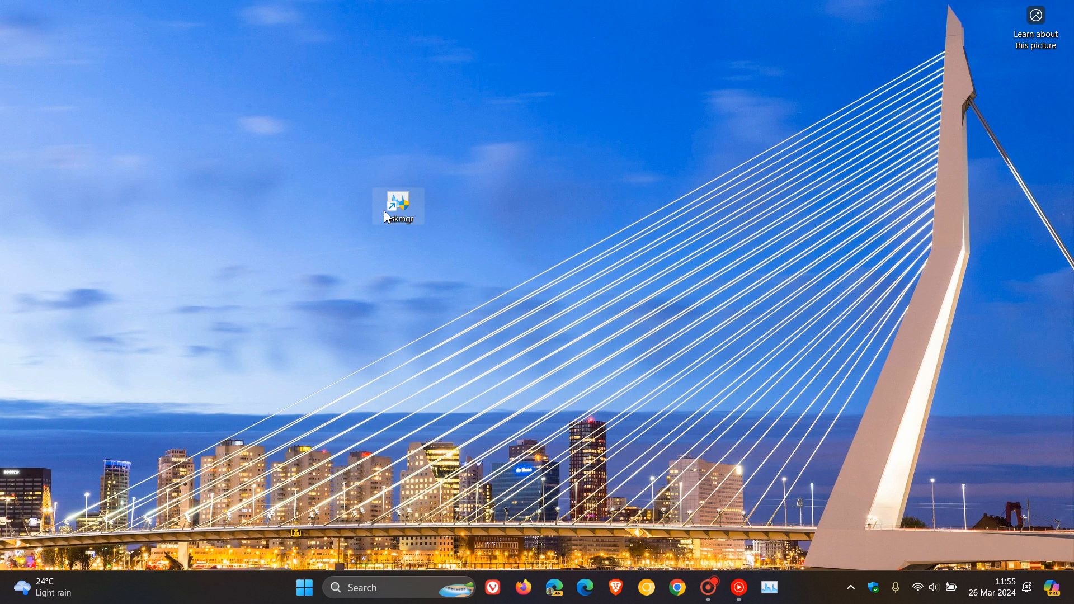
mouse_move(742, 236)
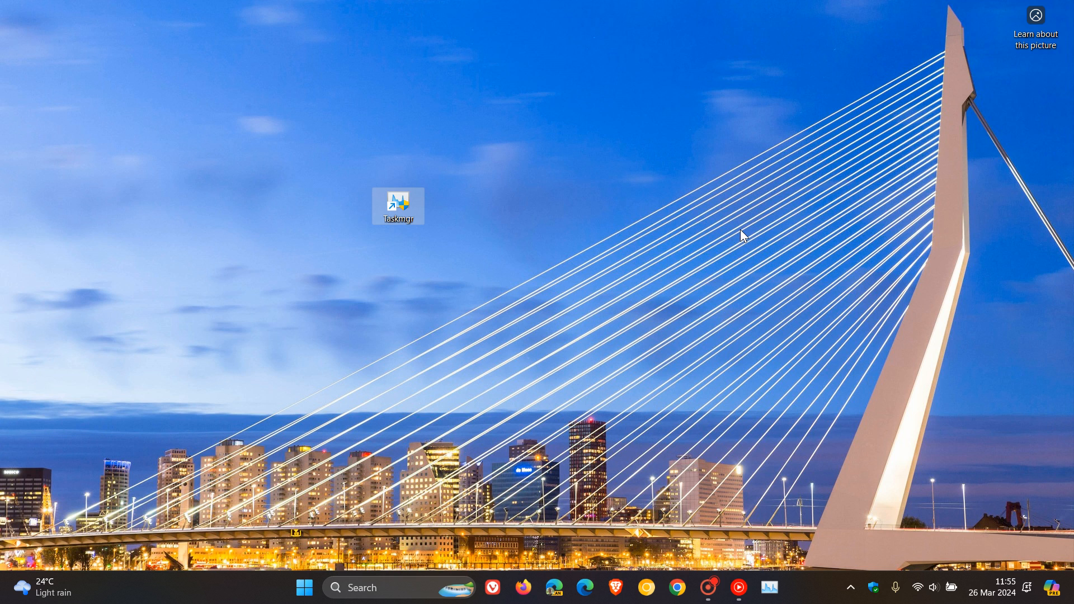
mouse_move(773, 567)
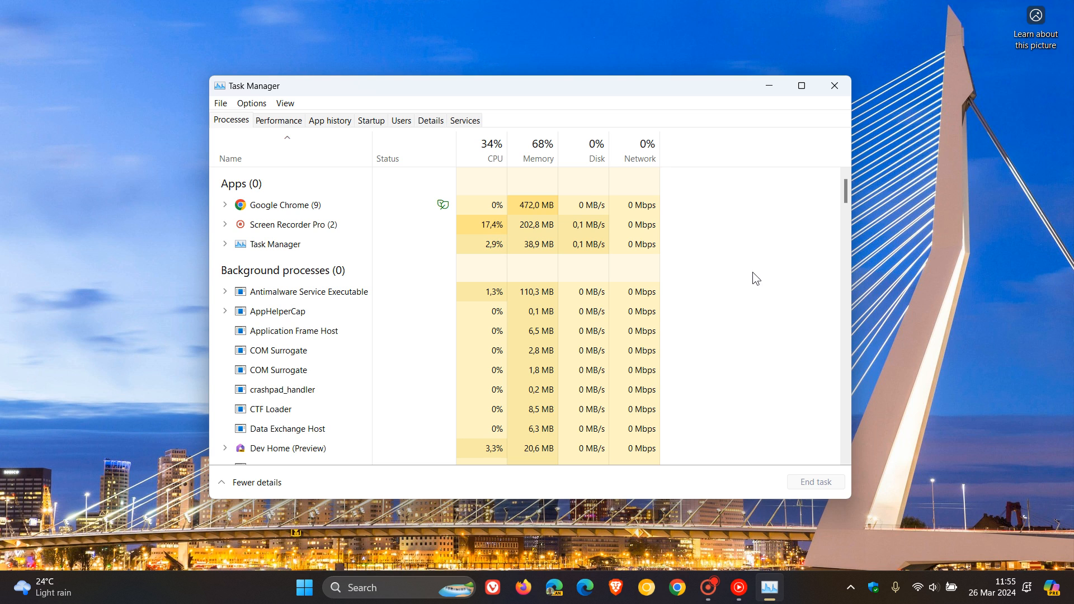
mouse_move(834, 86)
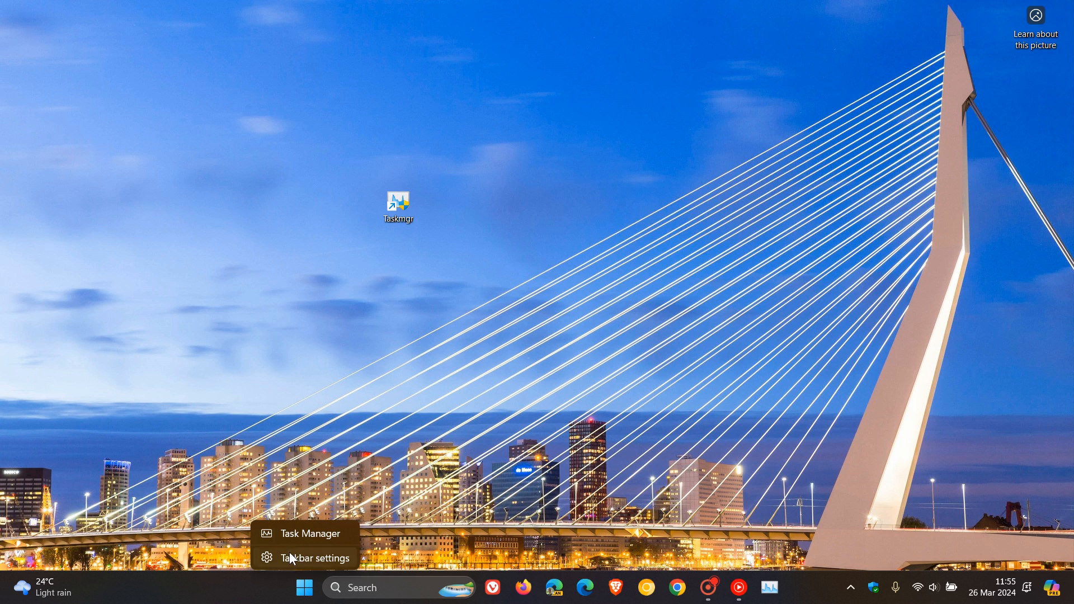
click(309, 532)
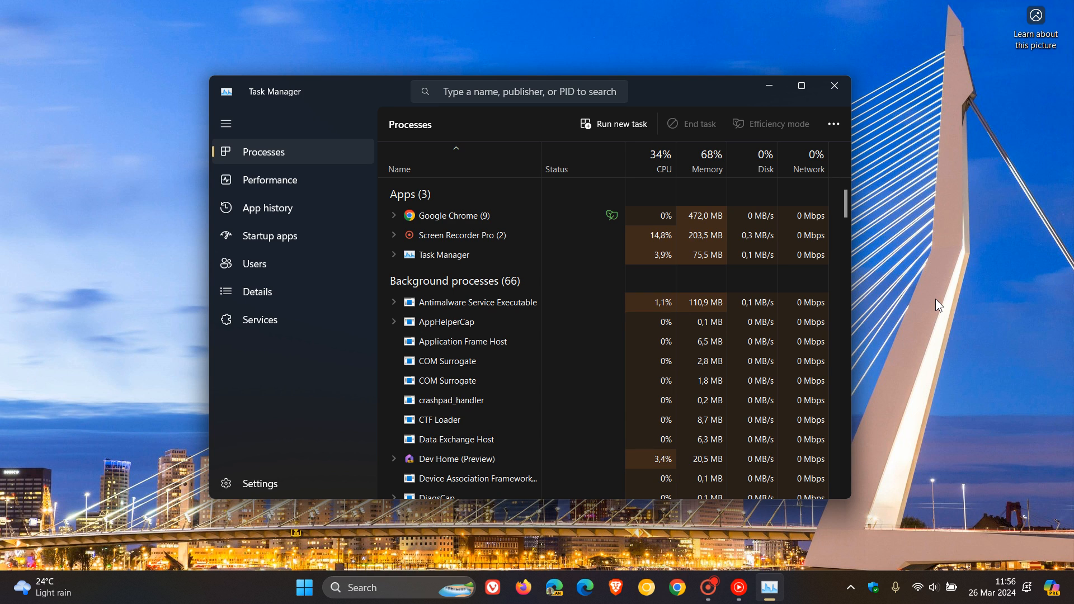
mouse_move(887, 76)
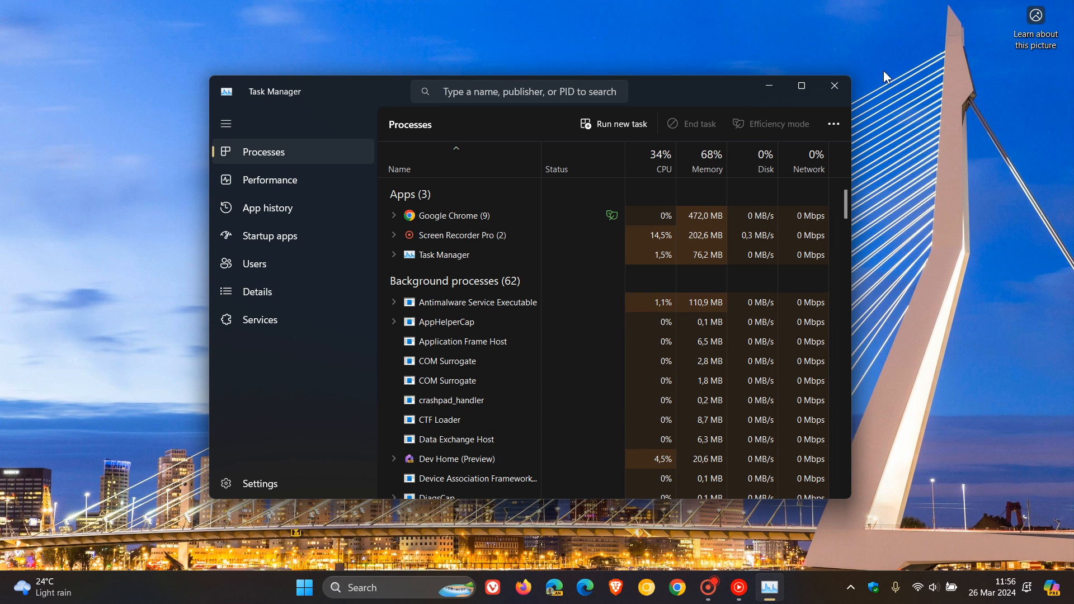
click(834, 86)
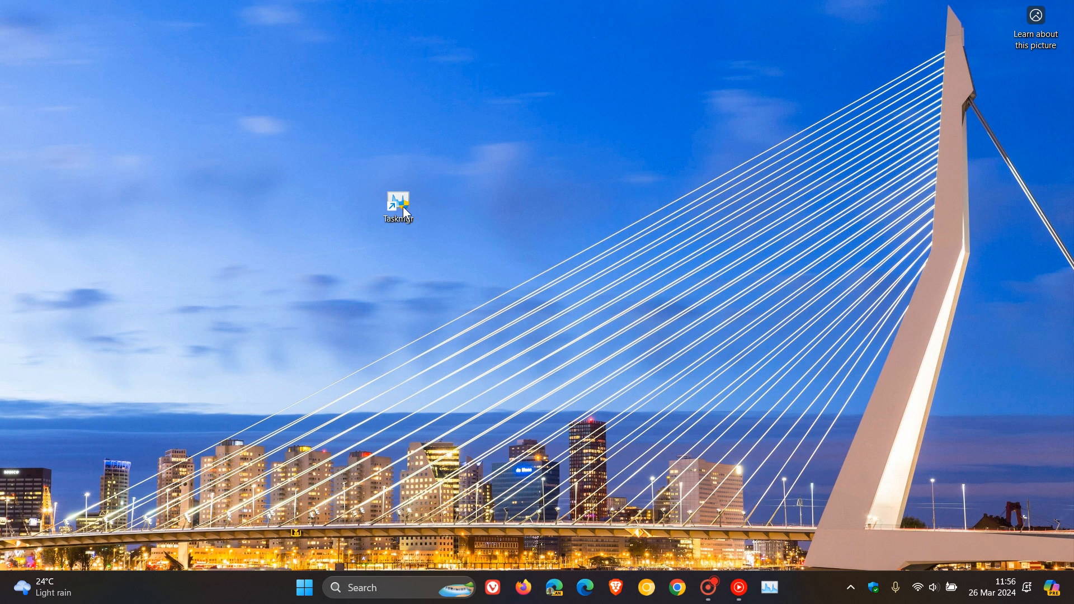
double_click(397, 203)
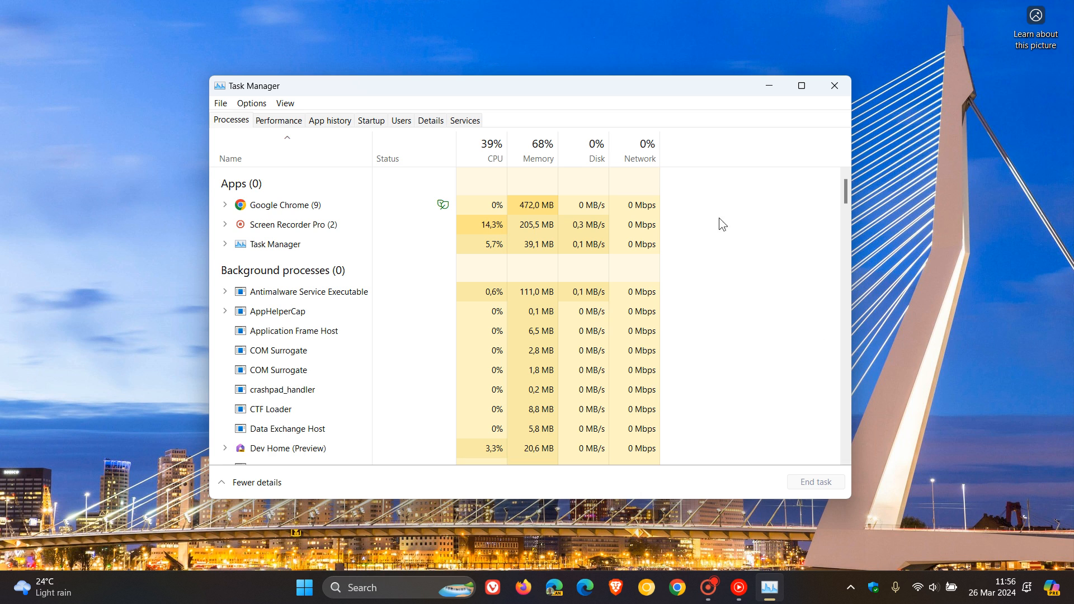
mouse_move(937, 242)
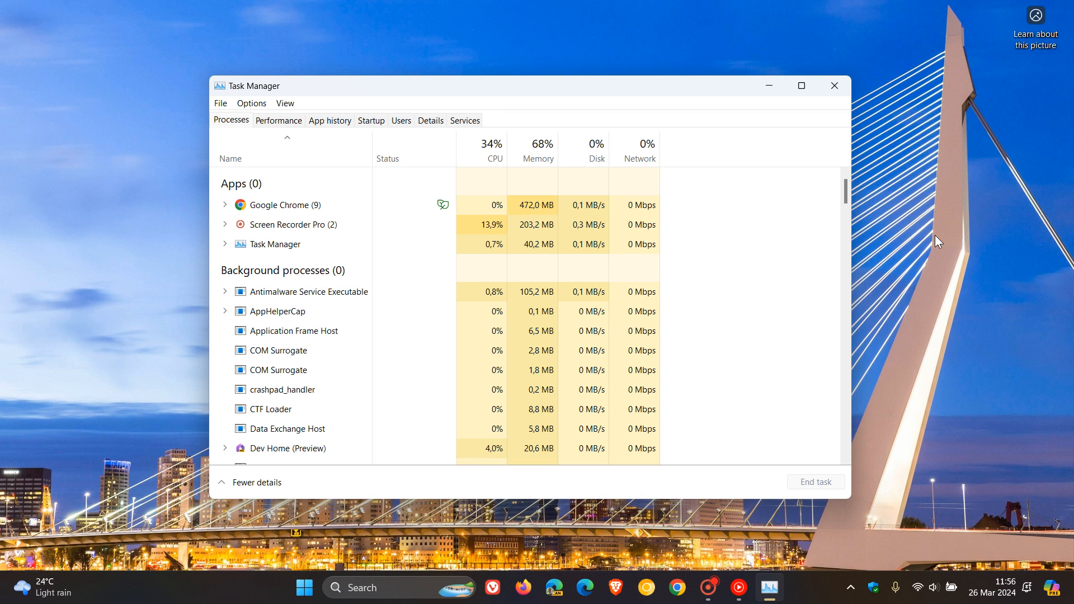
click(833, 86)
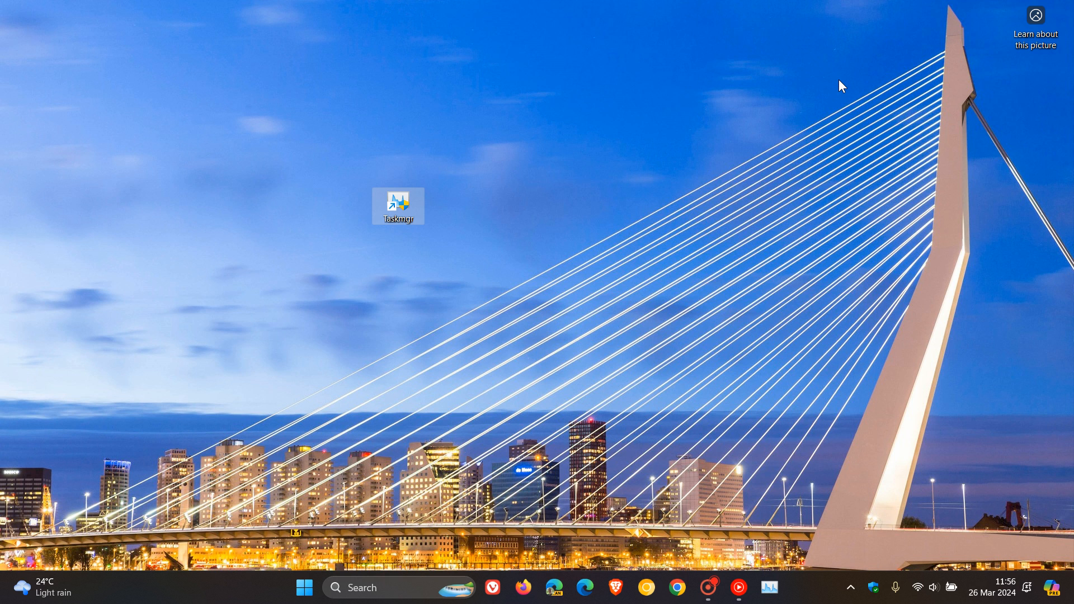